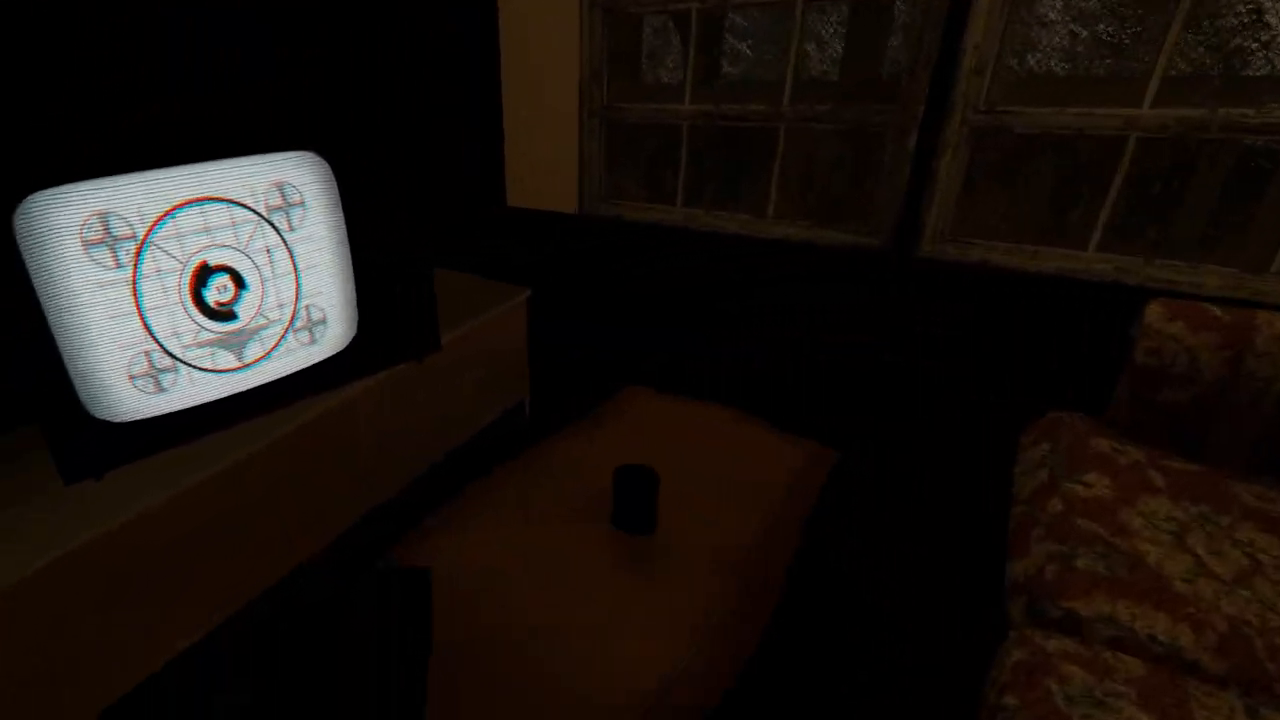
mouse_move(640, 360)
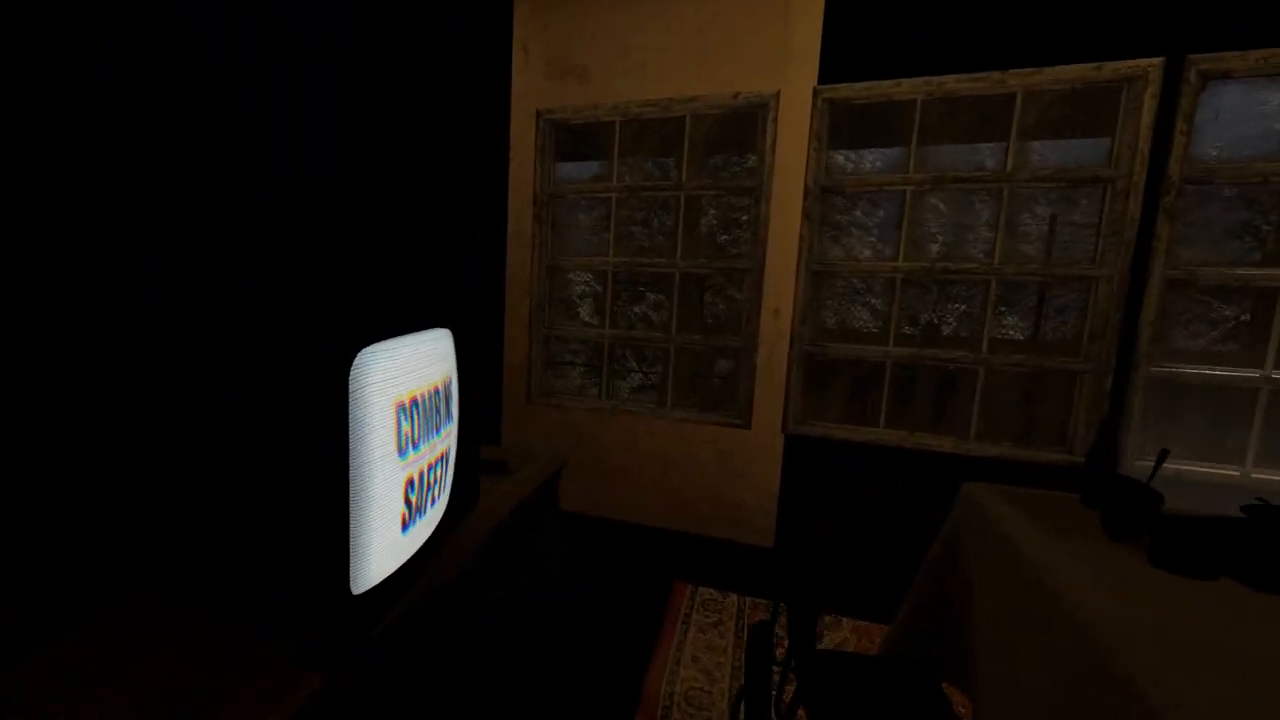
mouse_move(640, 360)
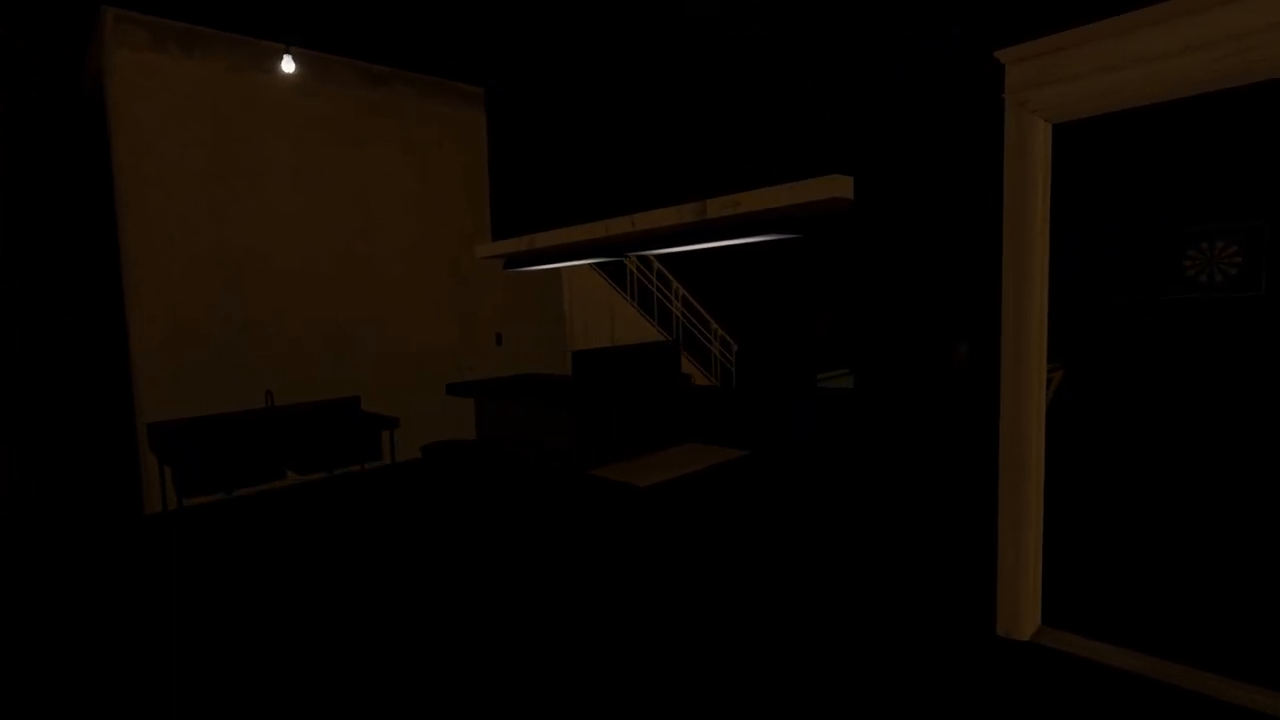
mouse_move(640, 360)
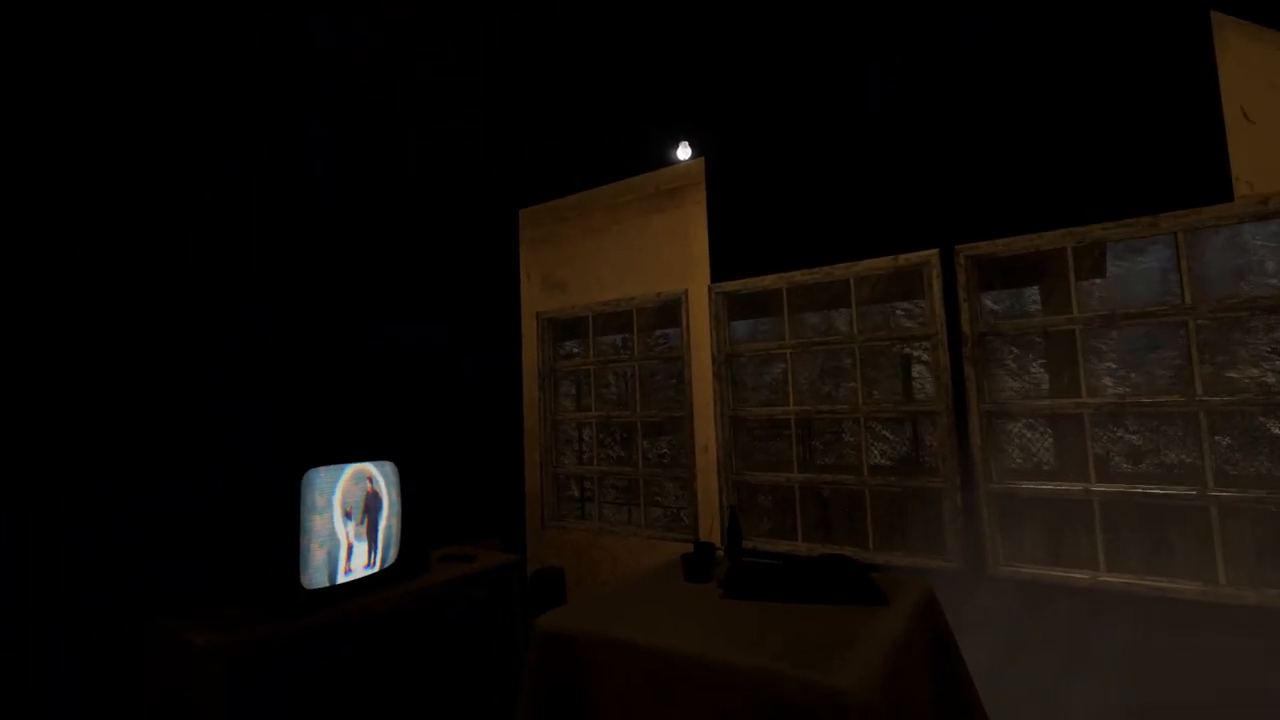
mouse_move(640, 360)
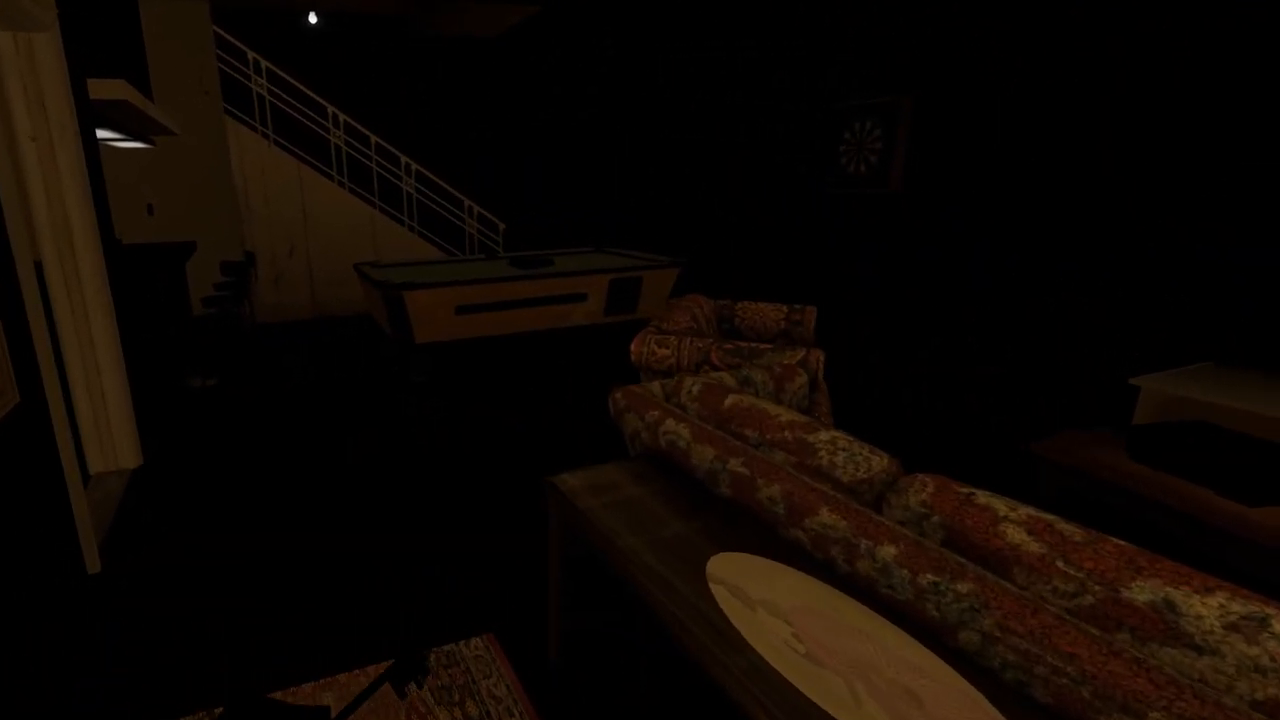
mouse_move(640, 360)
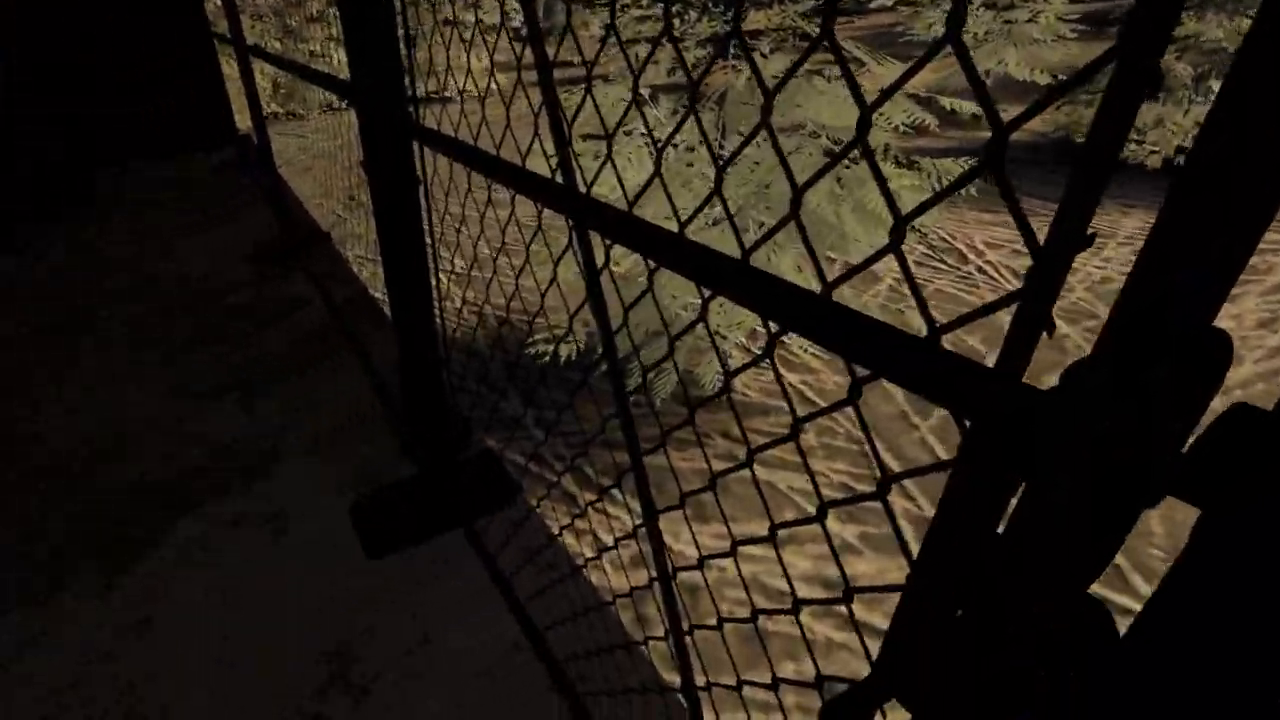
mouse_move(640, 360)
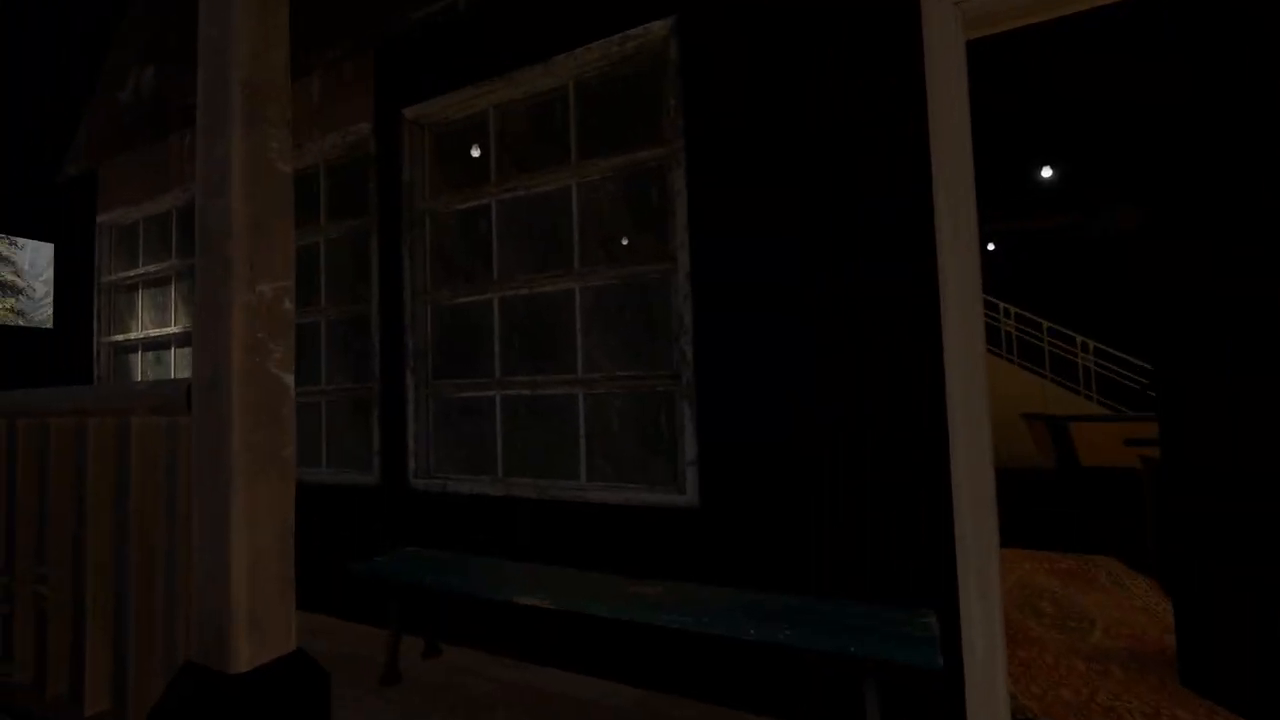
mouse_move(640, 360)
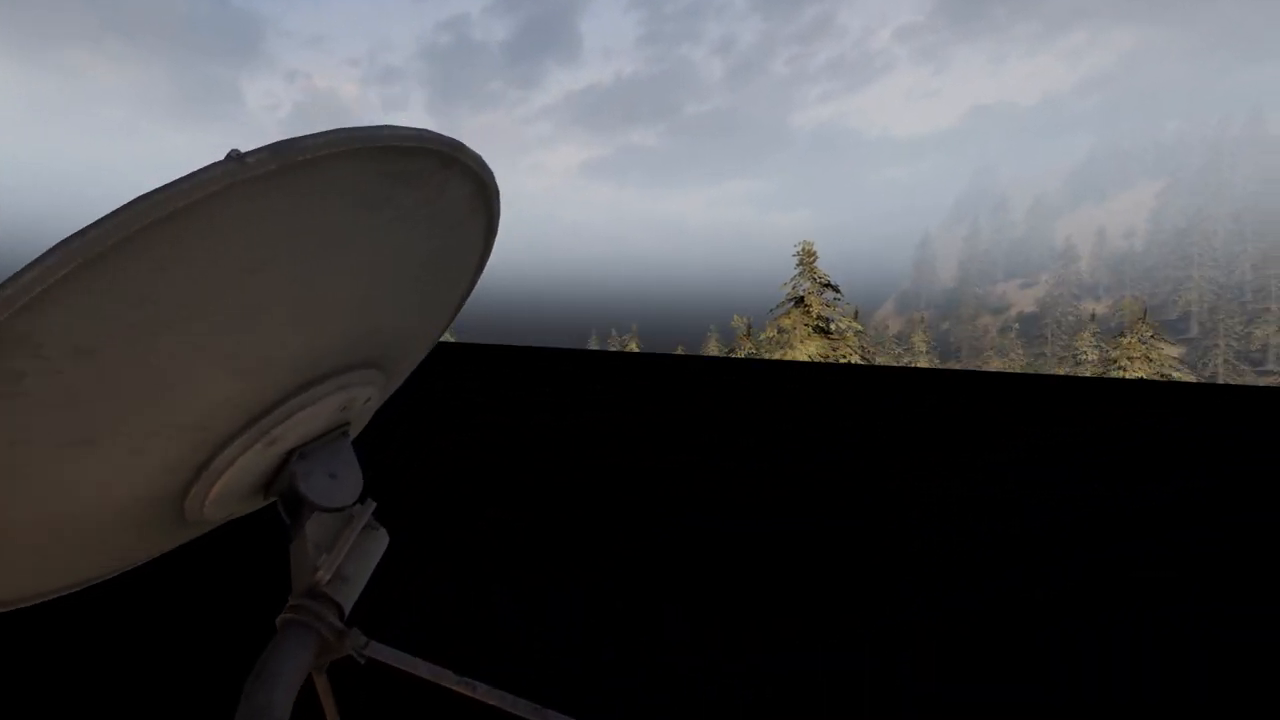
mouse_move(640, 360)
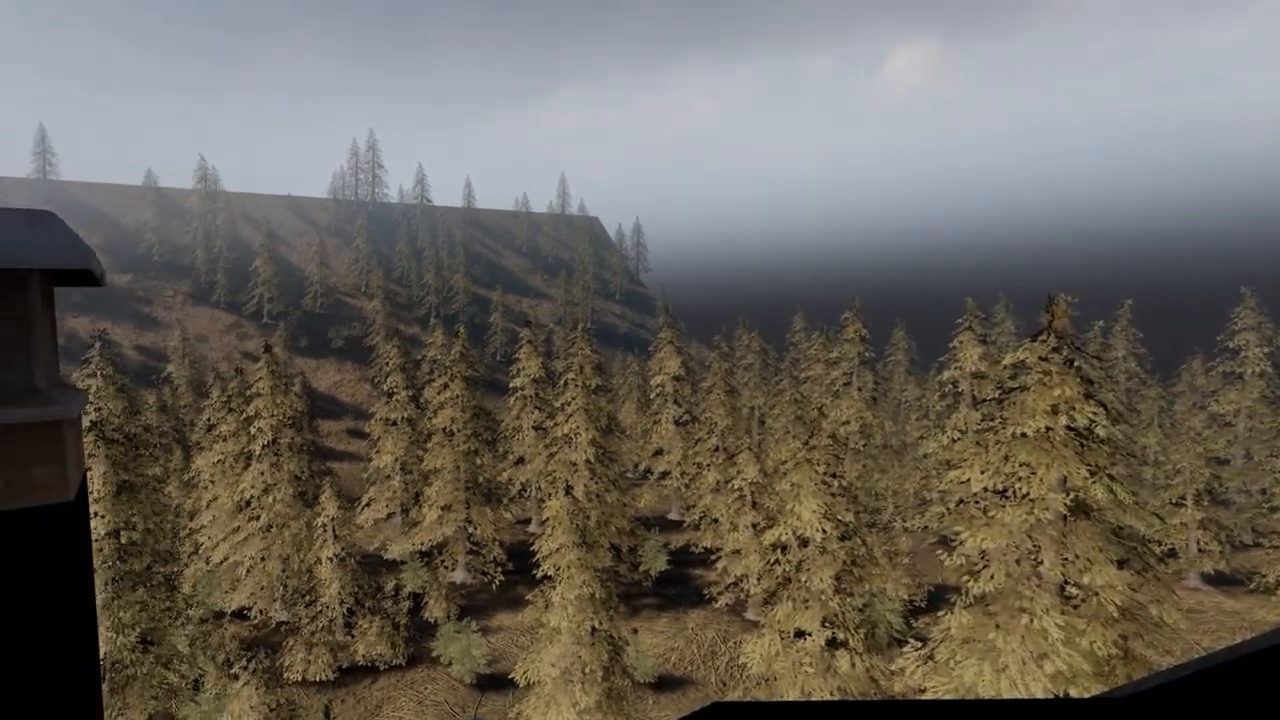
mouse_move(640, 360)
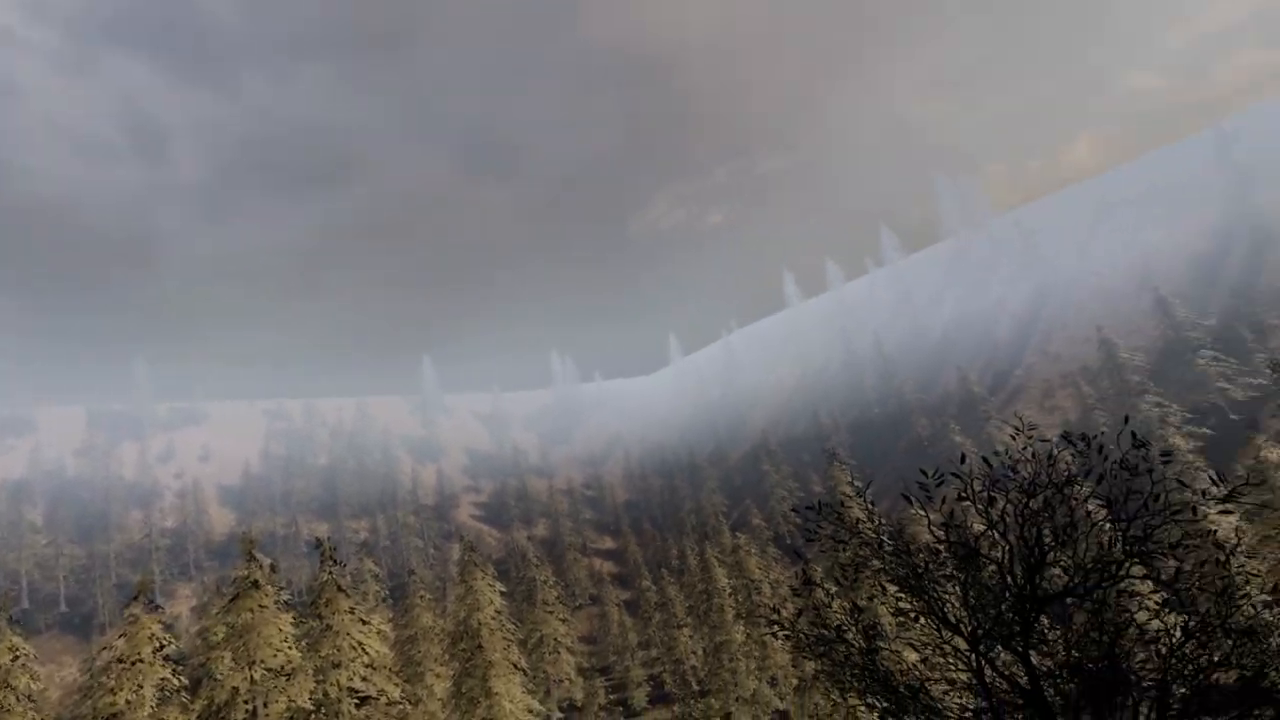
mouse_move(640, 360)
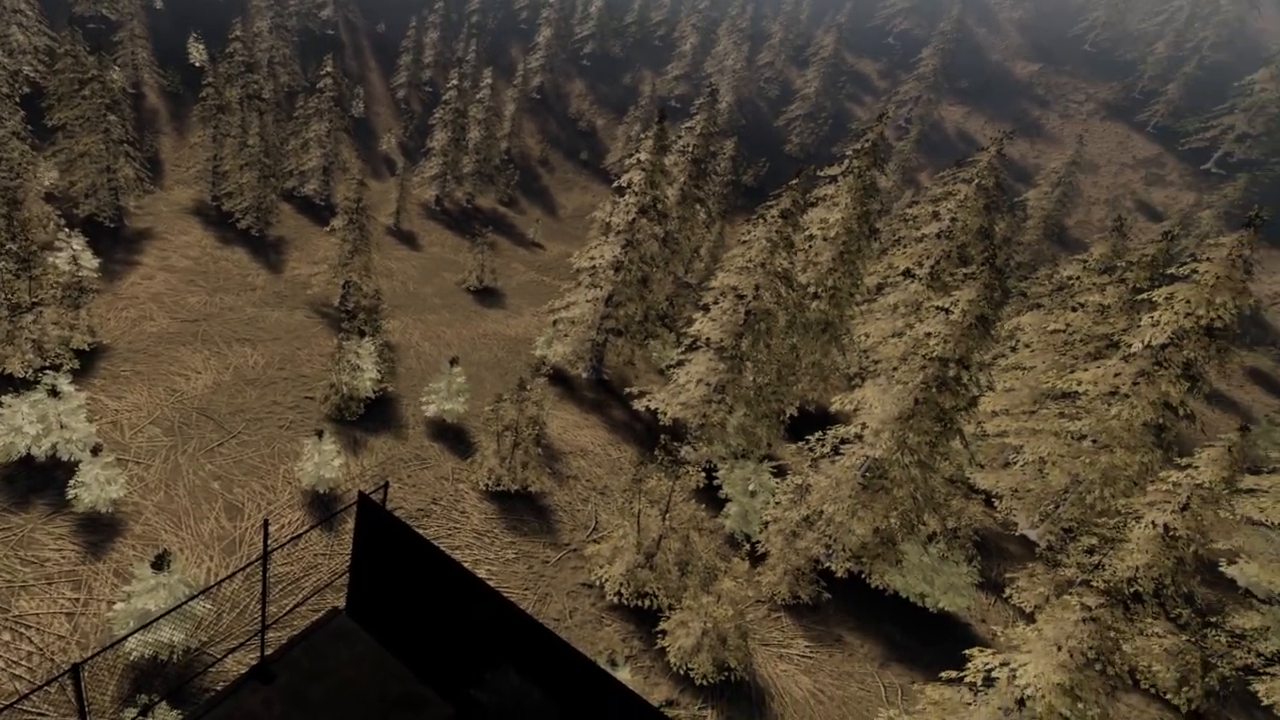
mouse_move(640, 360)
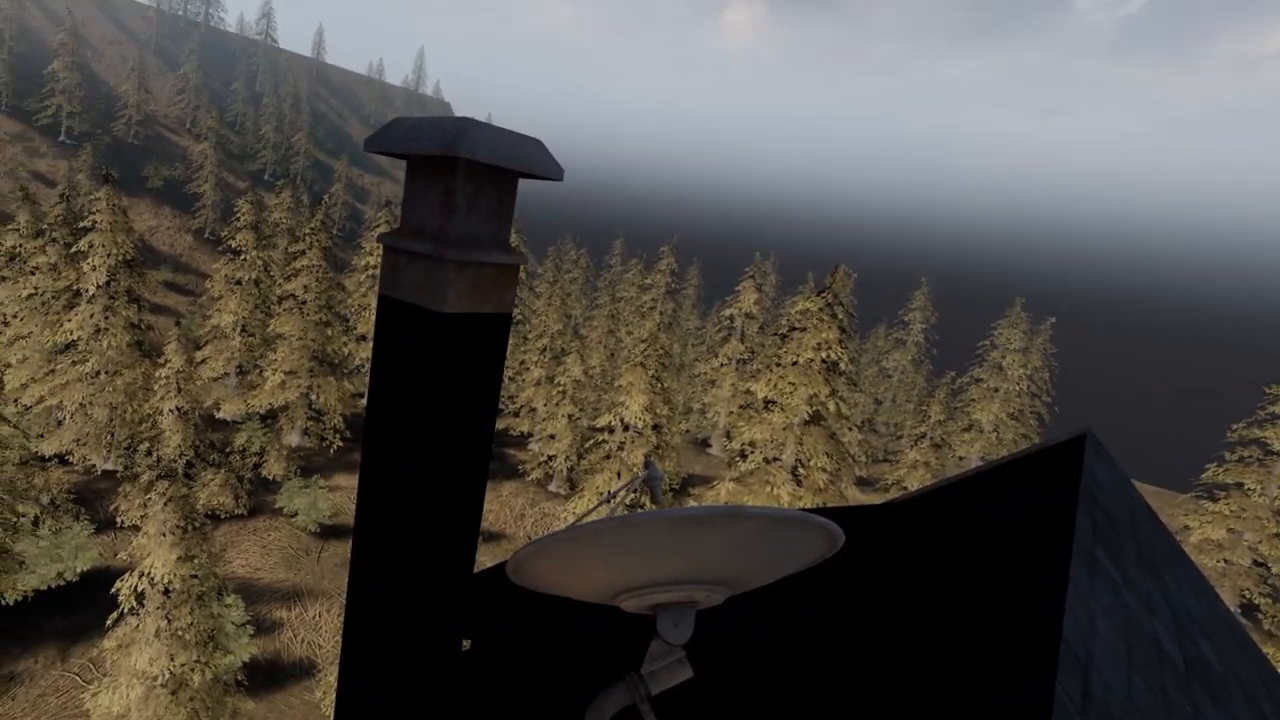
mouse_move(640, 360)
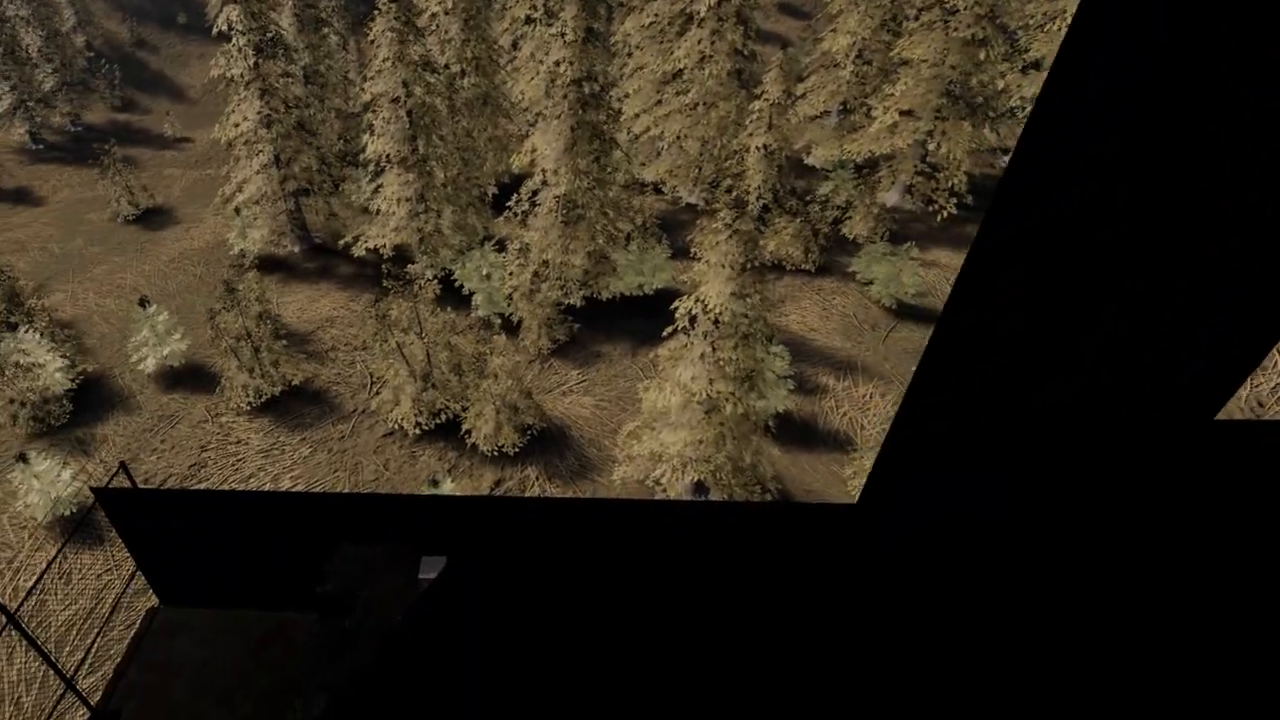
mouse_move(640, 360)
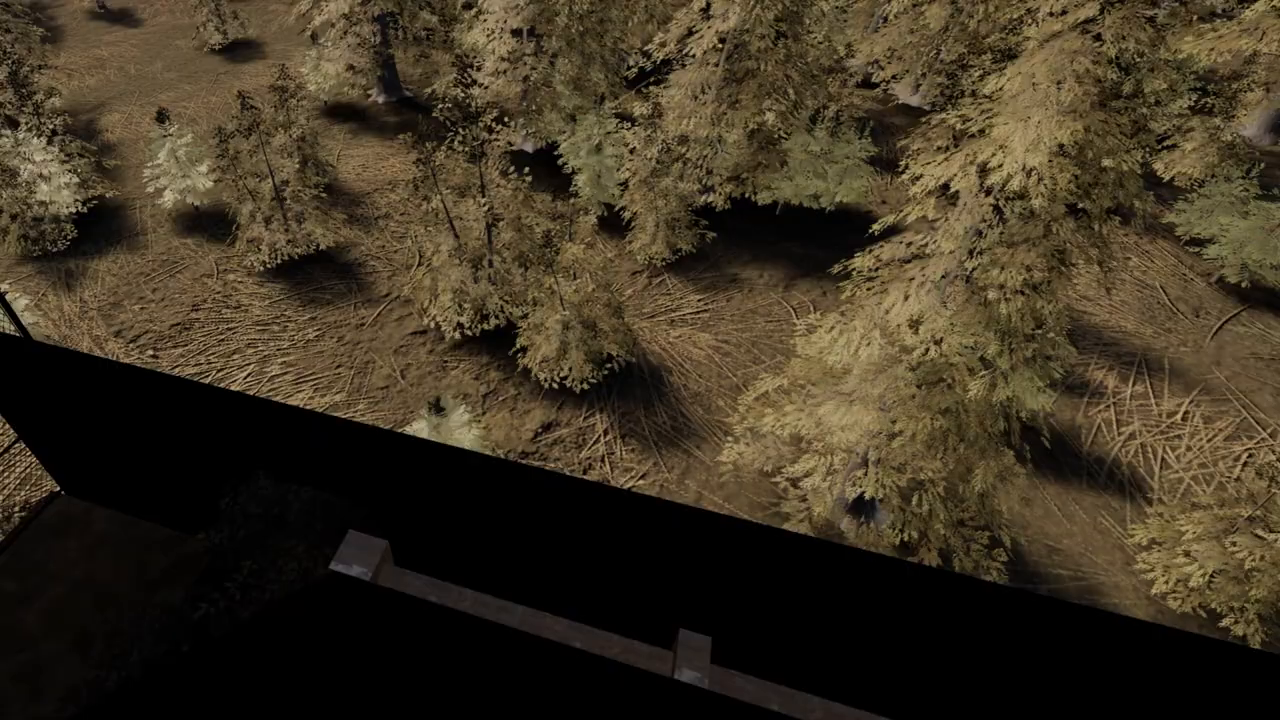
mouse_move(640, 360)
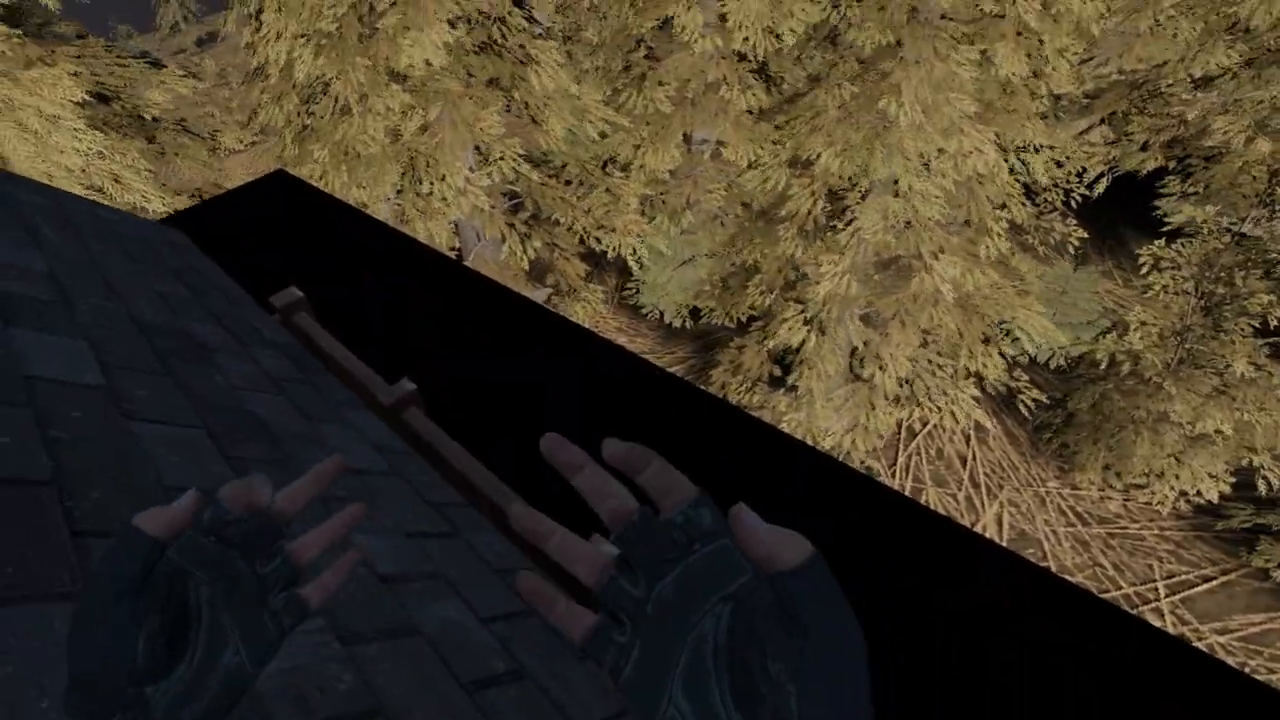
mouse_move(640, 360)
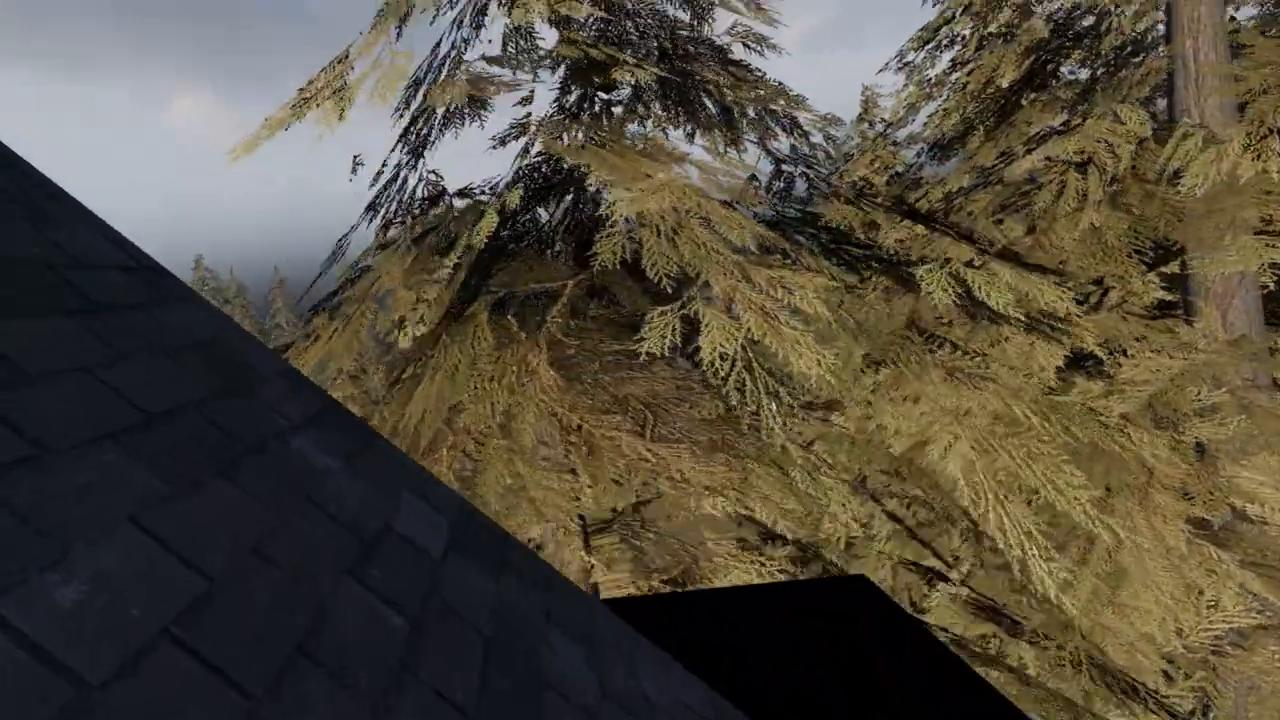
mouse_move(640, 360)
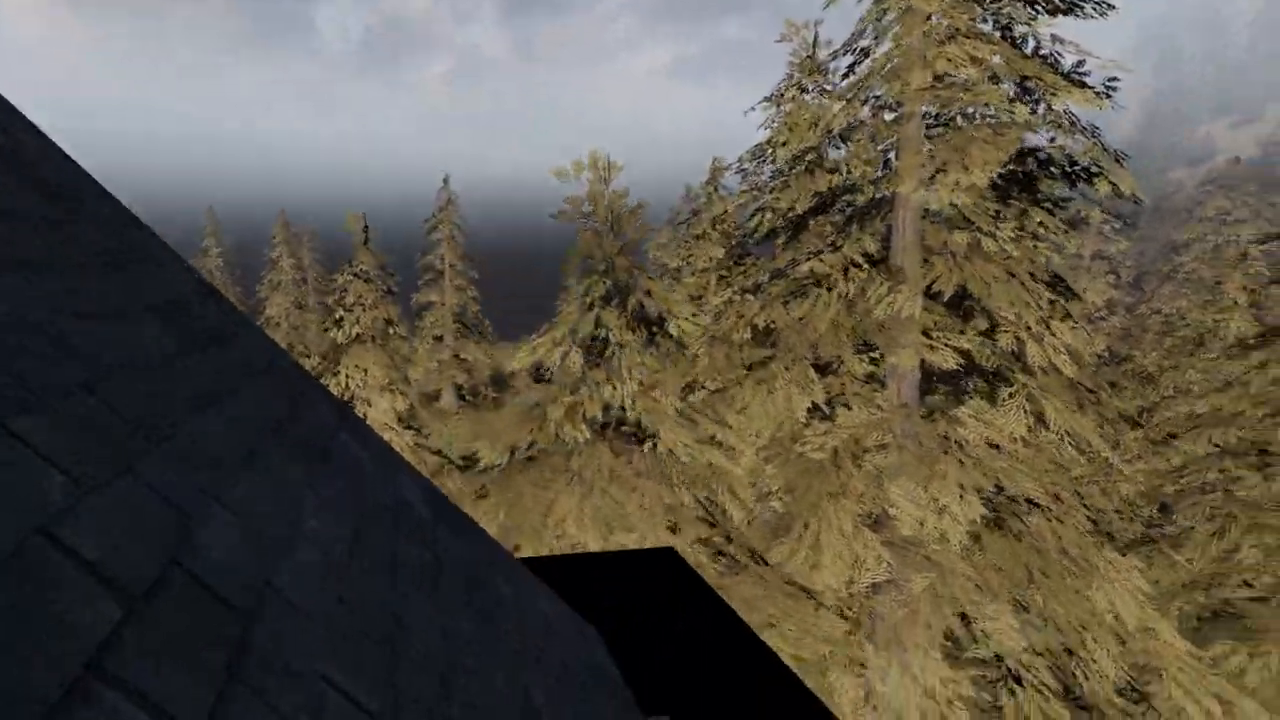
mouse_move(640, 360)
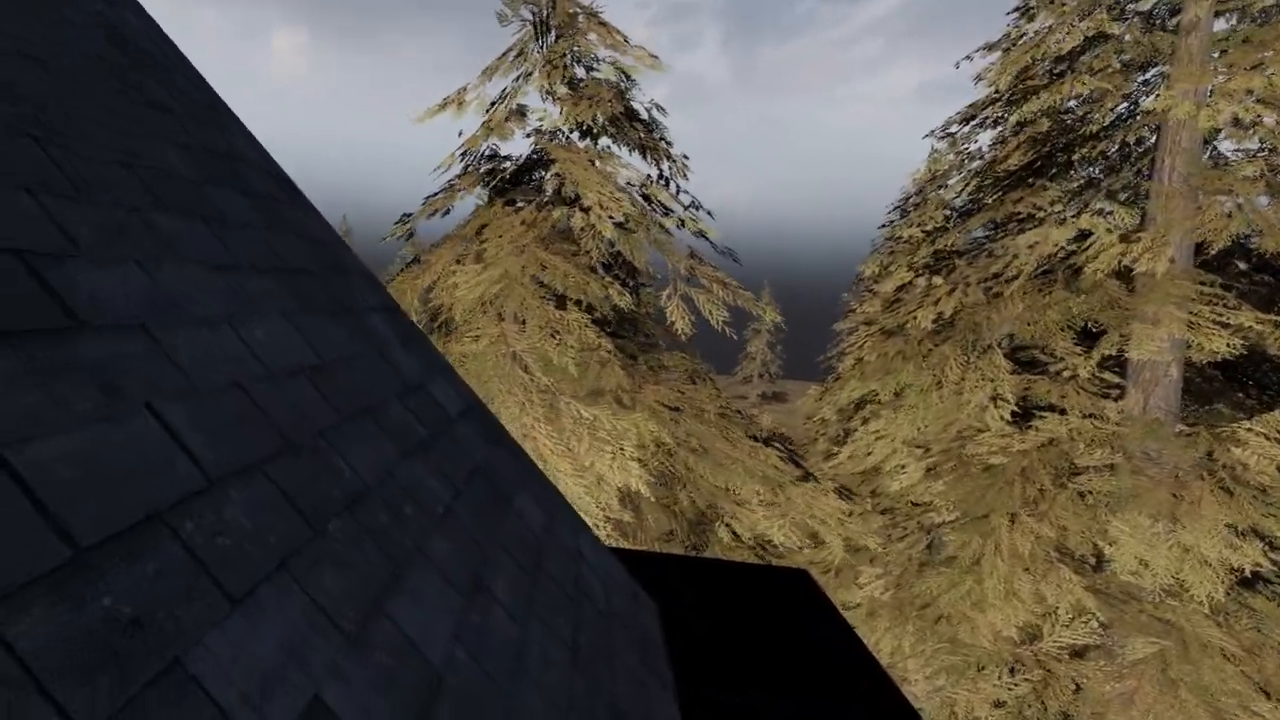
mouse_move(640, 360)
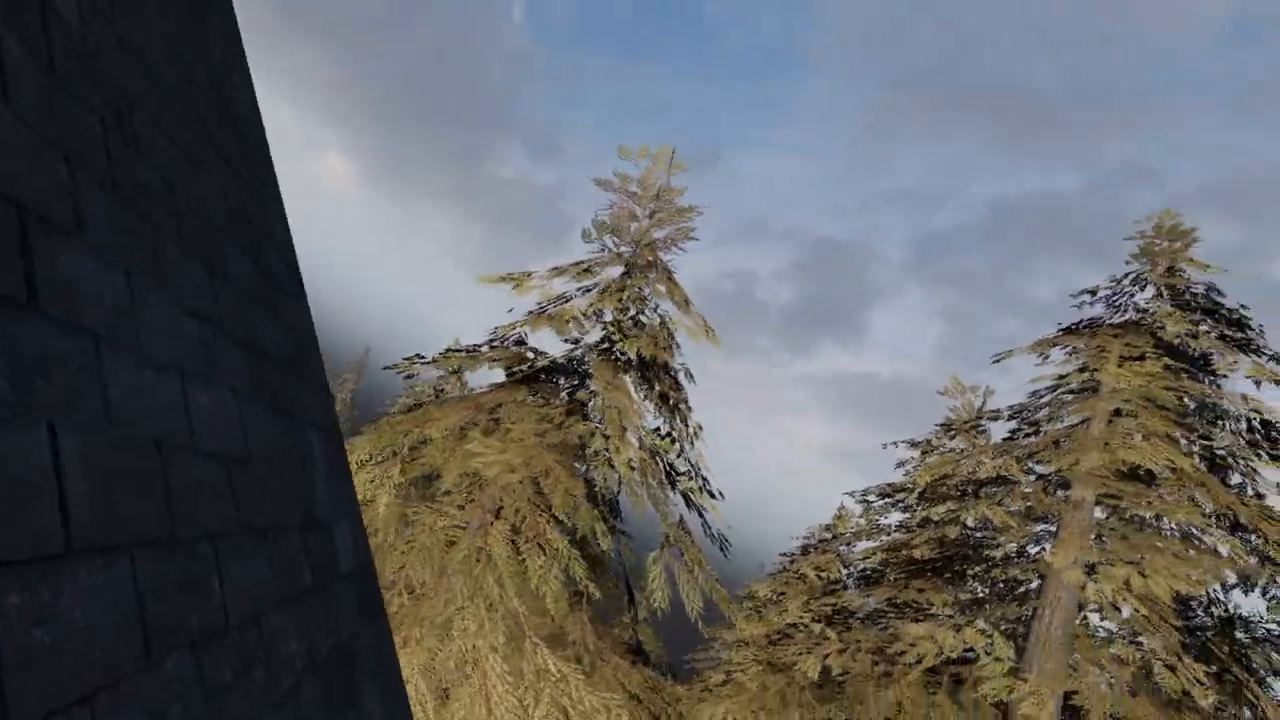
mouse_move(640, 360)
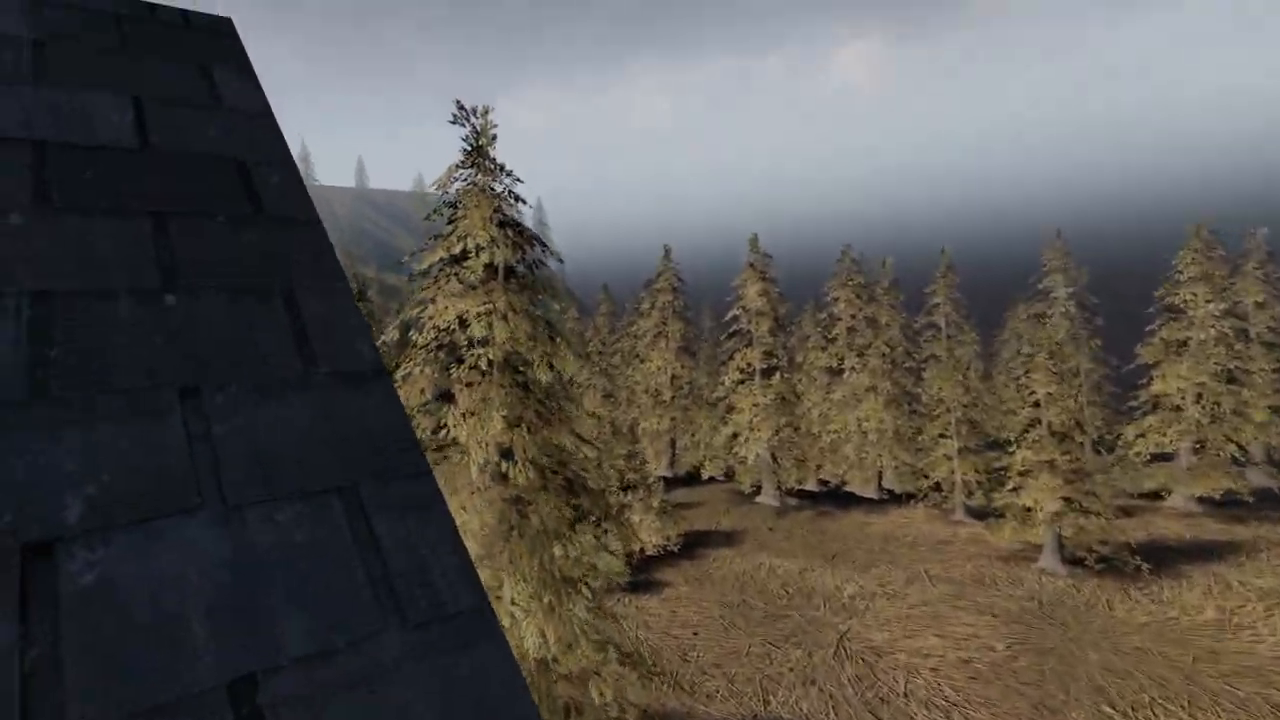
mouse_move(640, 360)
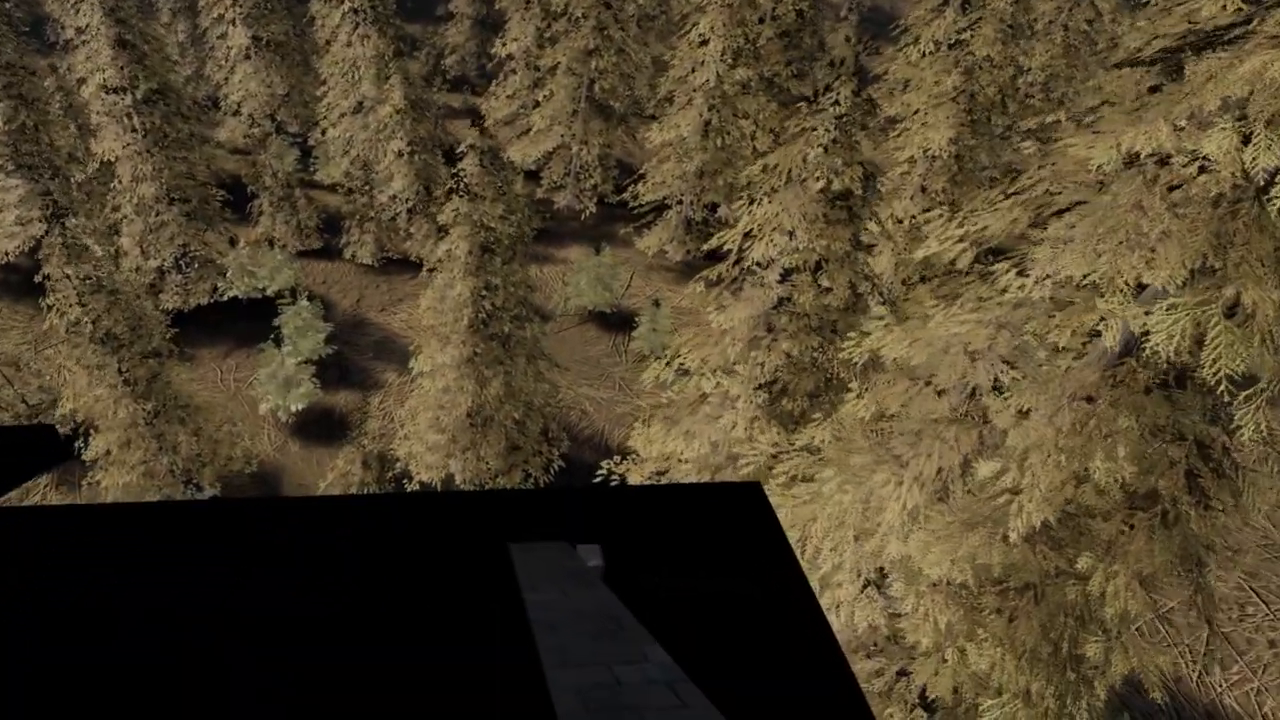
mouse_move(640, 360)
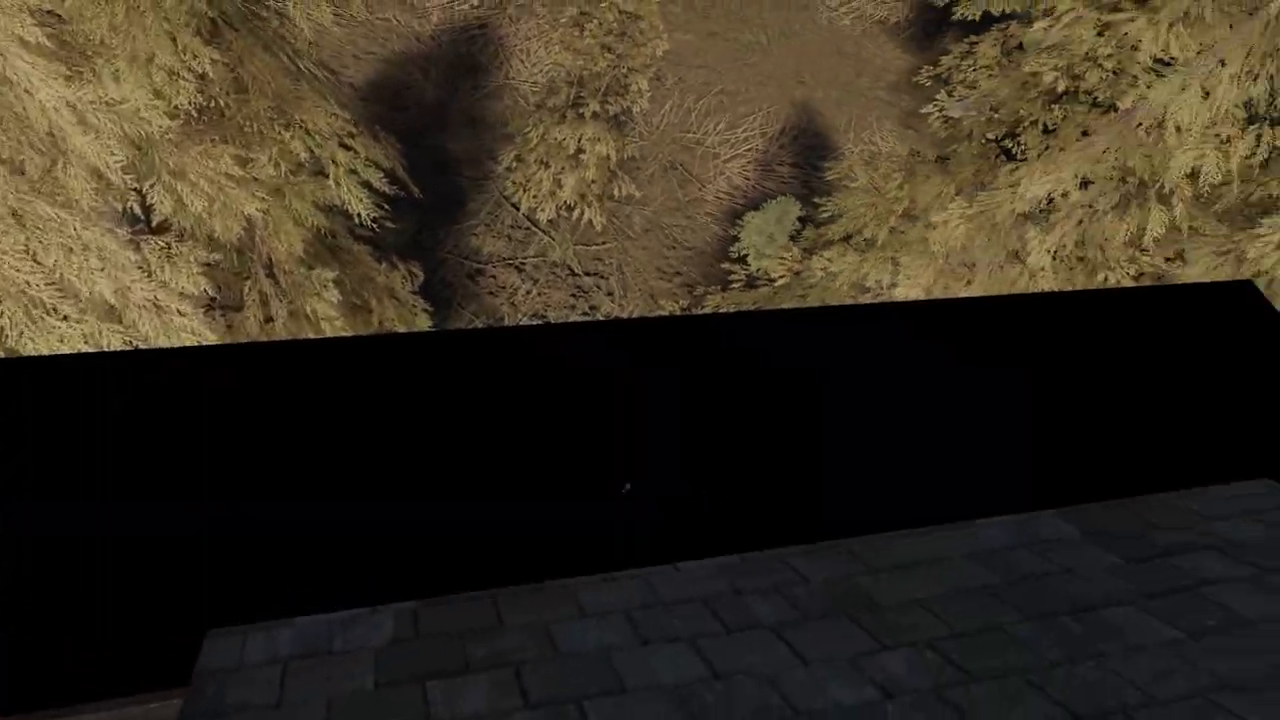
mouse_move(640, 360)
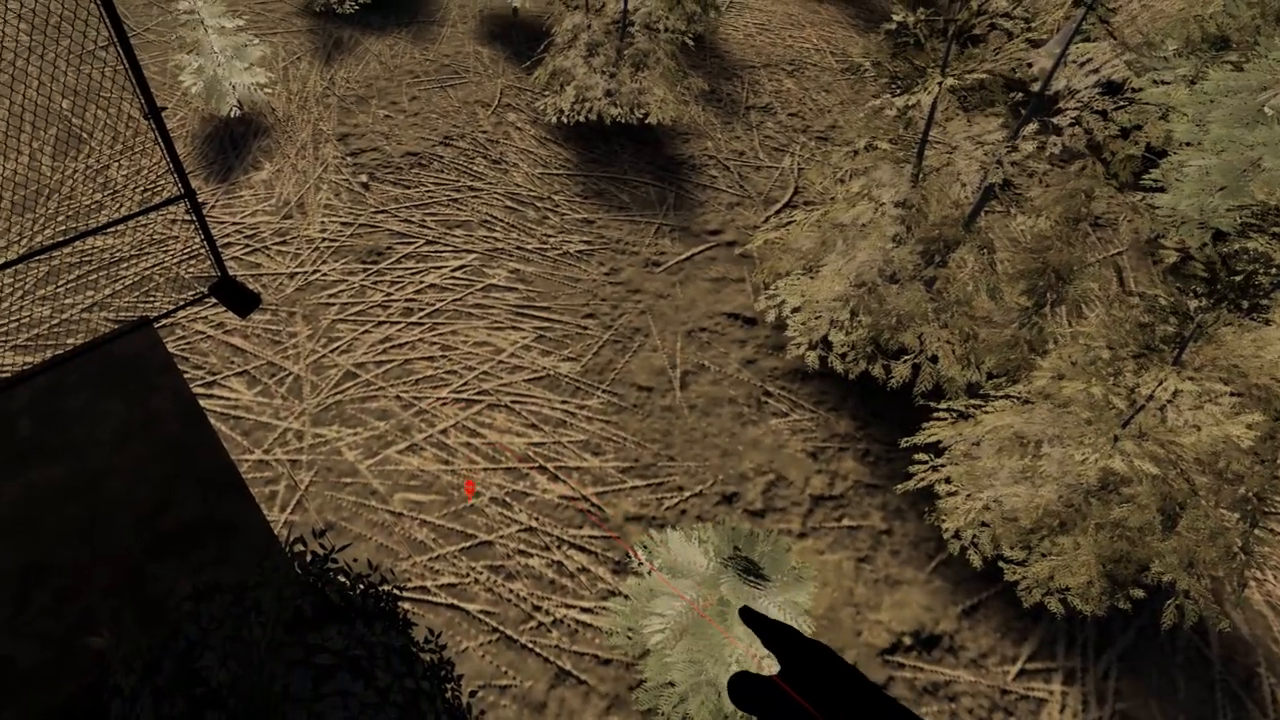
mouse_move(640, 360)
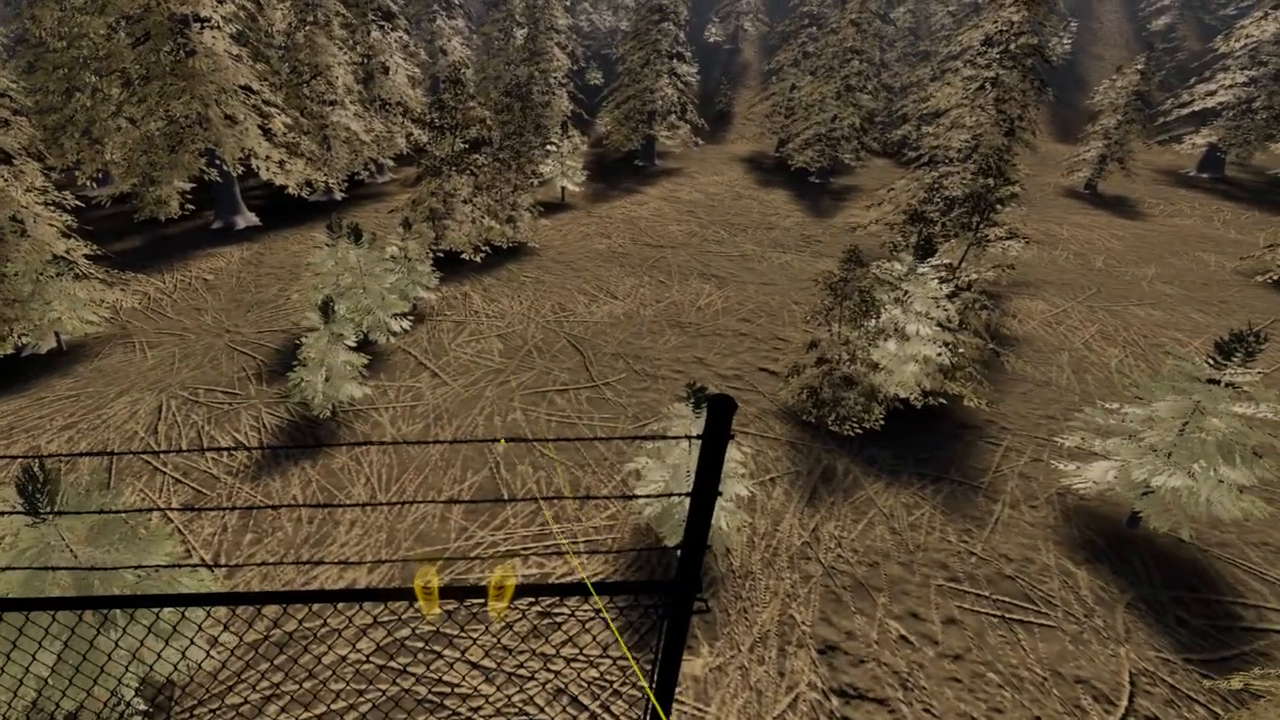
mouse_move(640, 360)
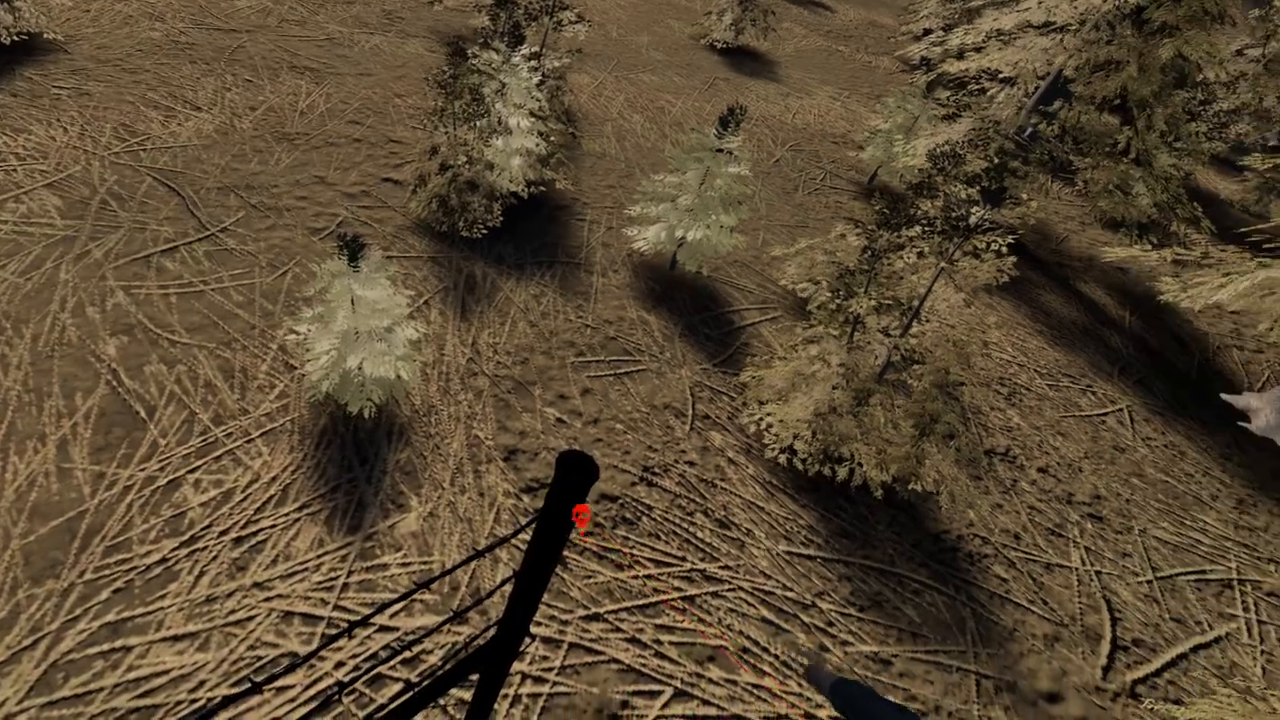